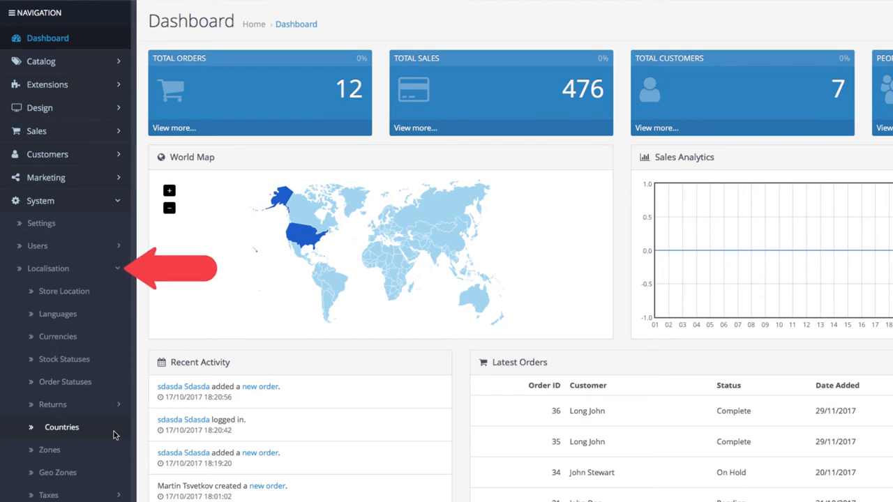
Go to the Countries list under Localisation and reach page 12 listing United States.
click(61, 427)
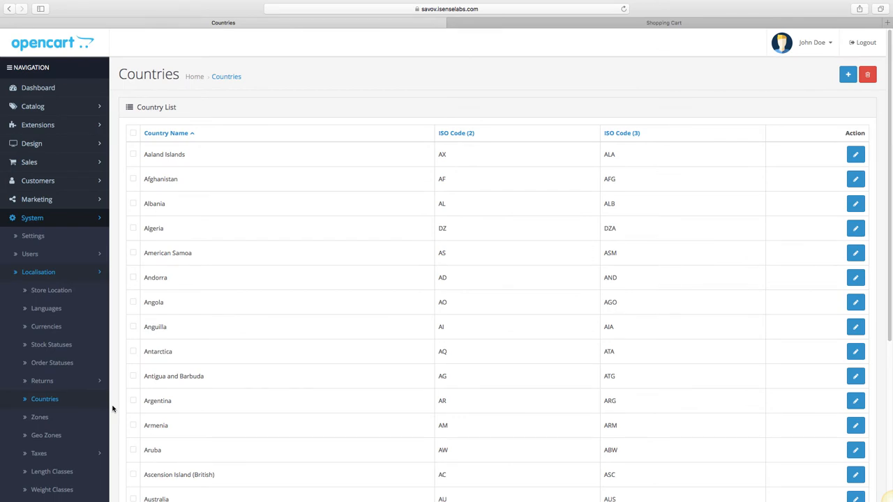
scroll(down, 3)
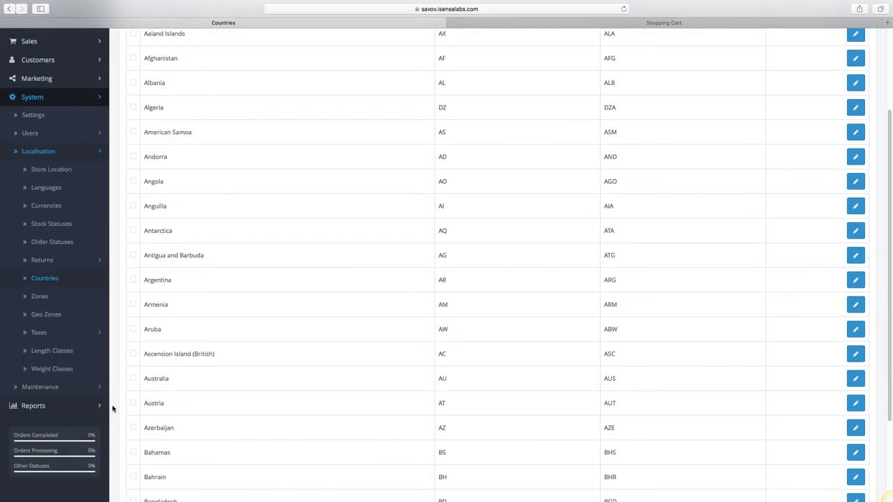
scroll(down, 3)
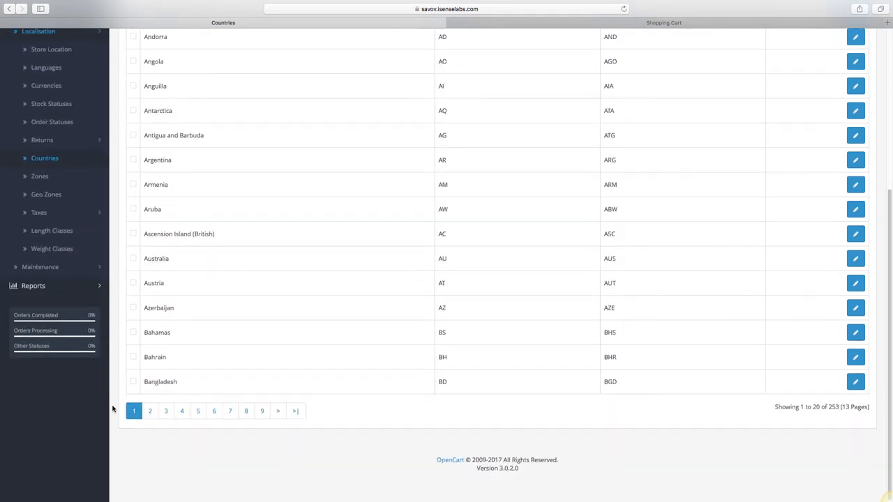
click(295, 411)
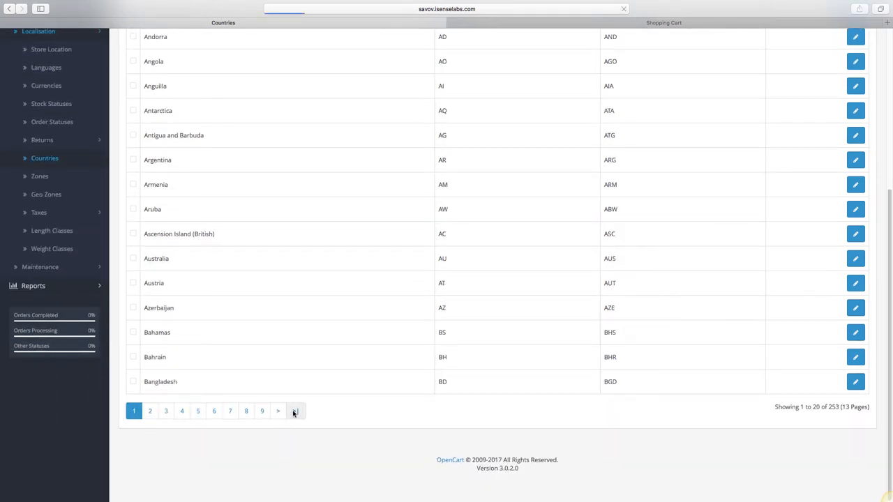
click(294, 410)
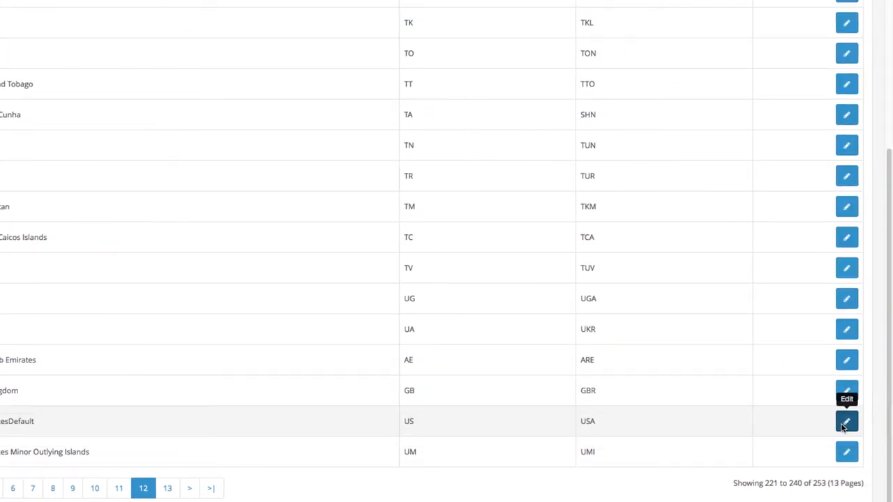
Edit the United States country and review its codes and Address Format help.
click(846, 421)
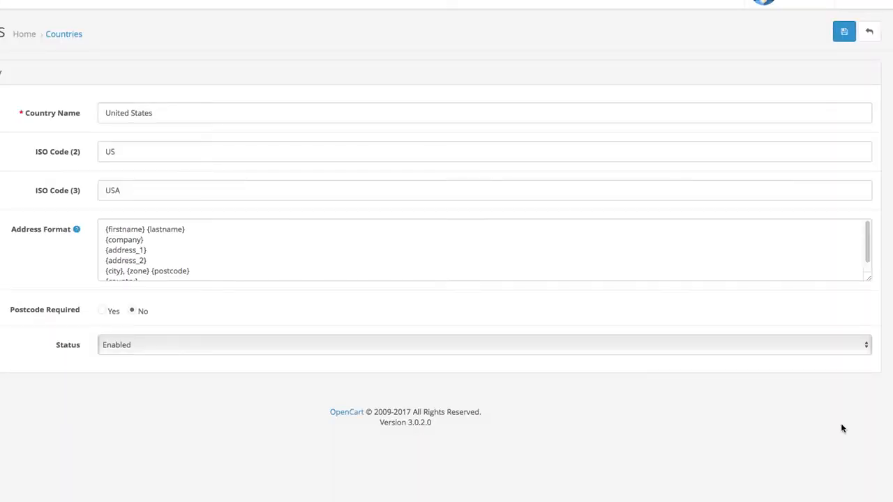
mouse_move(266, 459)
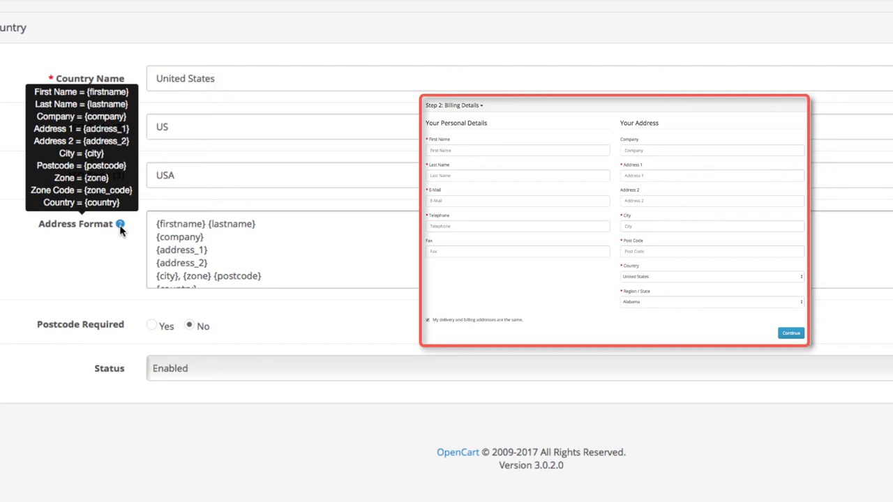
click(291, 276)
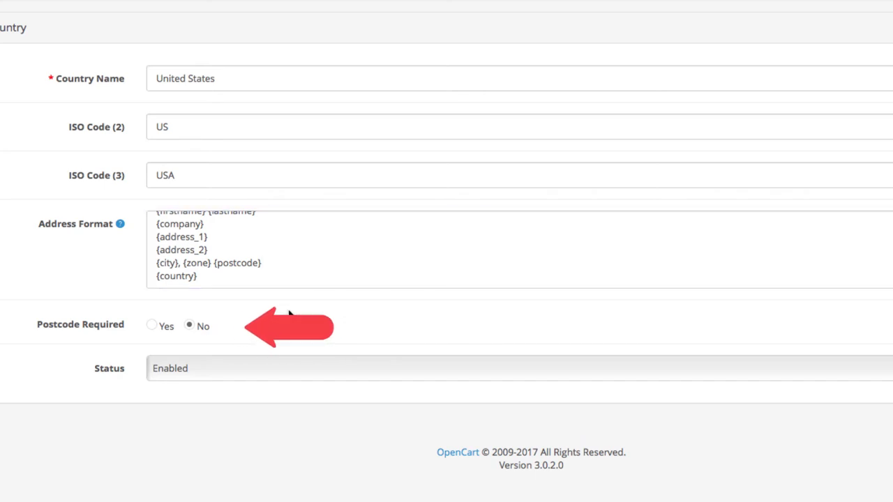
Keep Postcode Required at No and Status Enabled, then save United States.
click(151, 326)
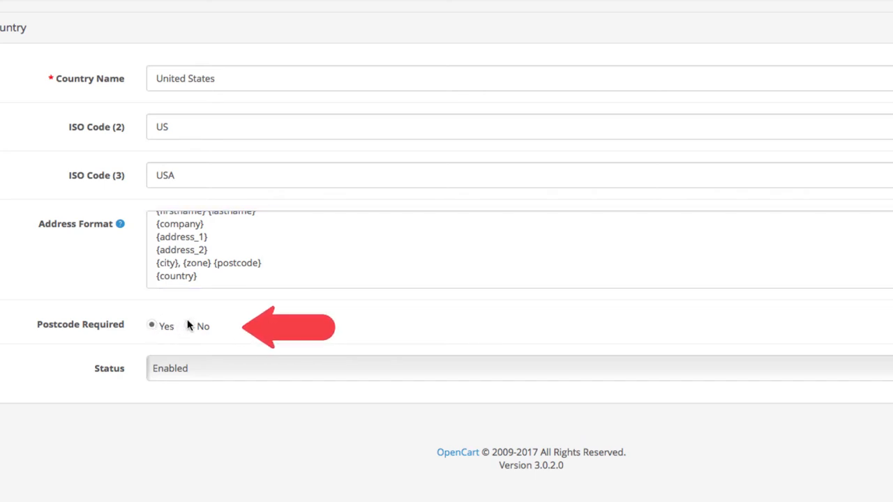
click(189, 326)
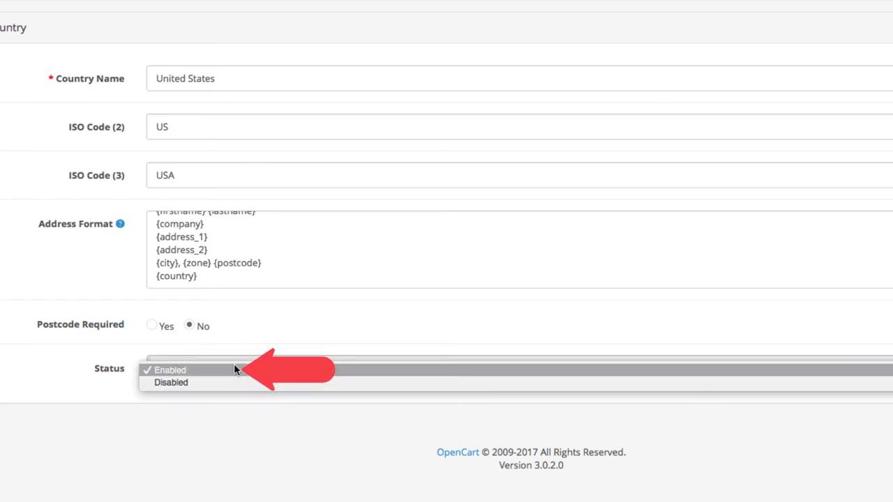
click(171, 369)
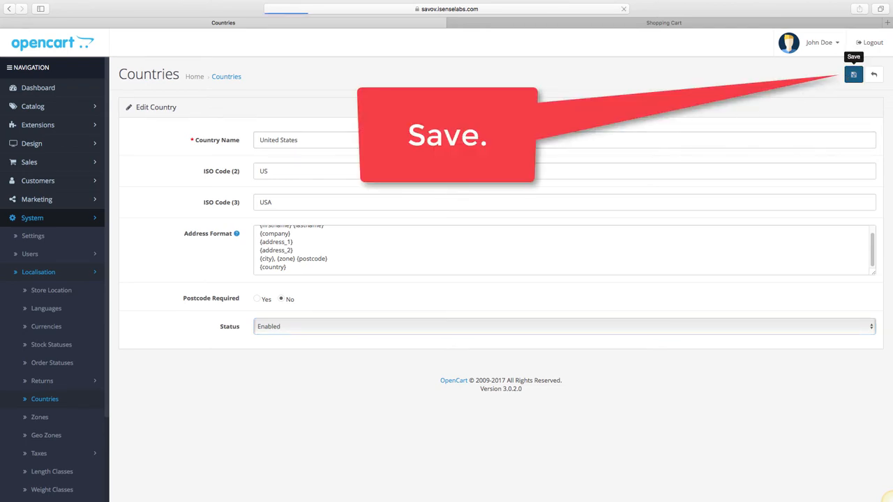
click(854, 74)
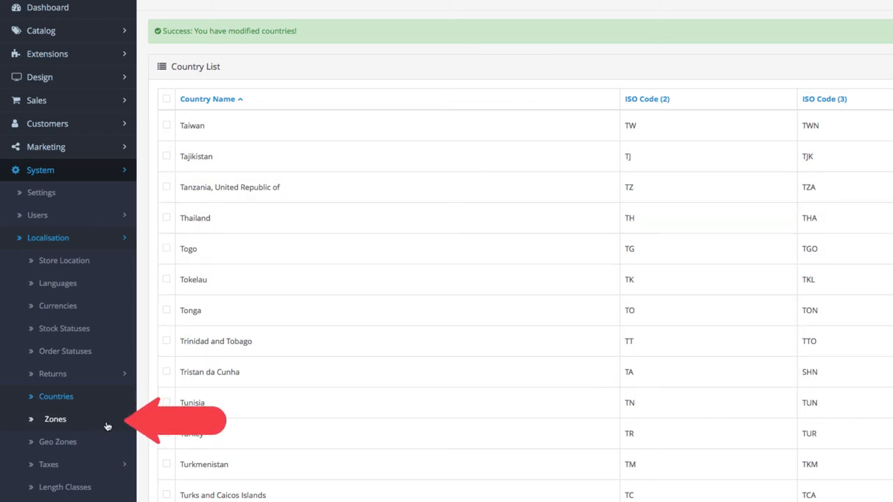
Review the Texas zone under Zones, then return to the Dashboard.
click(55, 419)
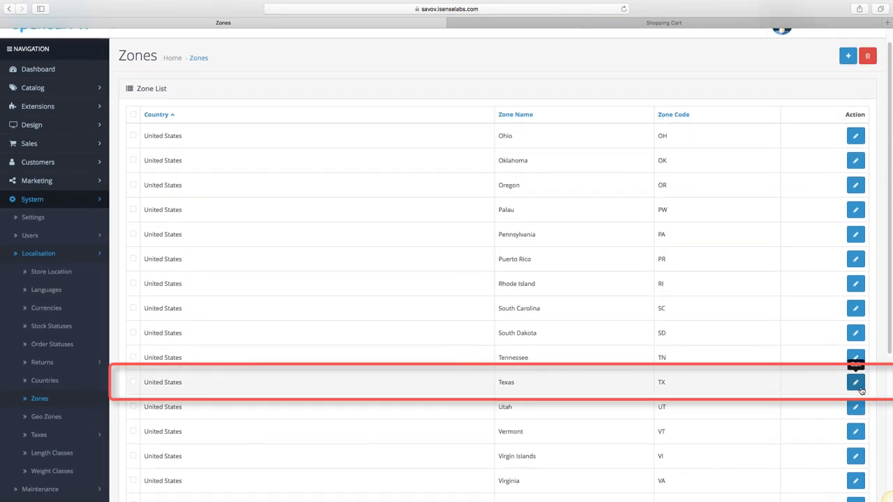
click(856, 382)
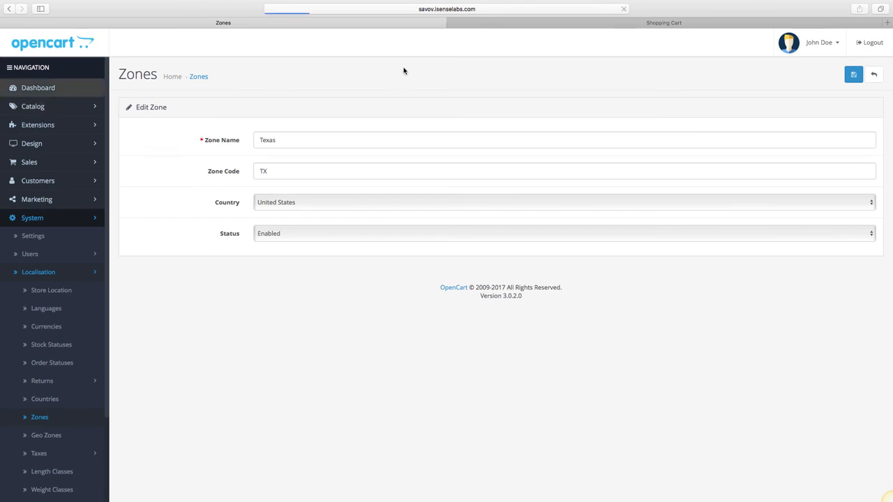
click(38, 88)
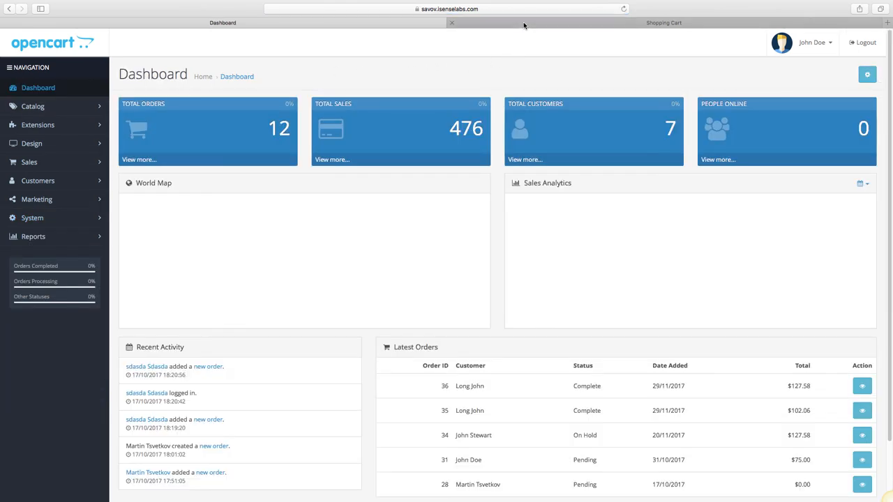
From the storefront cart, check out as a guest to reach Step 2 Billing Details.
click(663, 23)
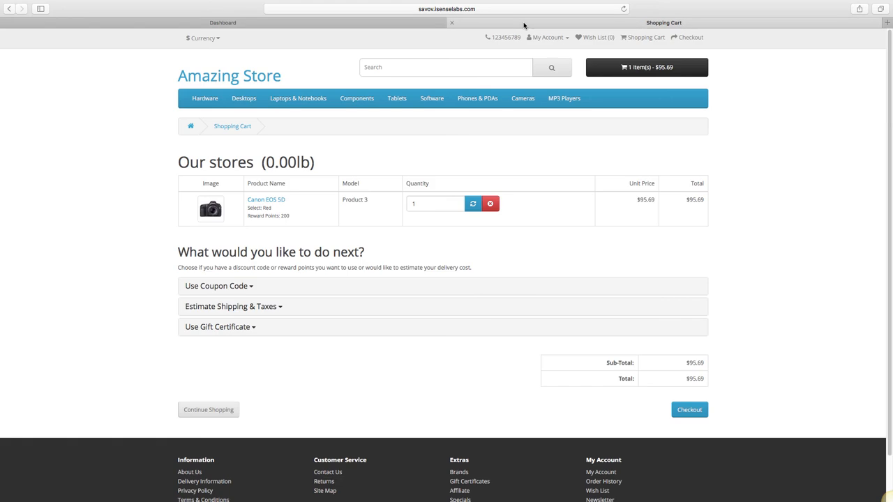
mouse_move(690, 409)
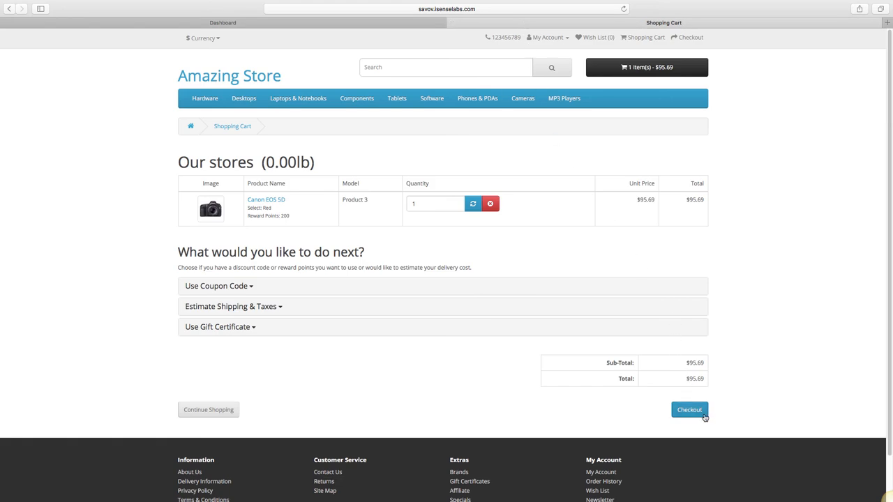
click(689, 409)
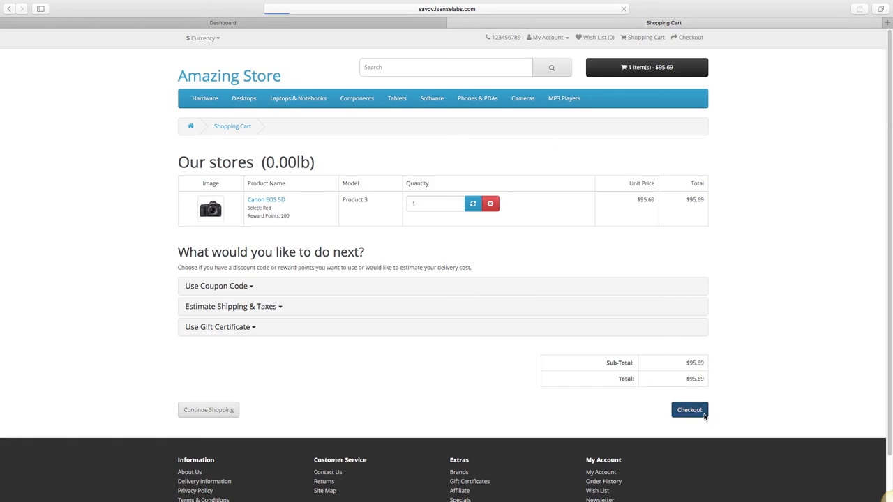
click(688, 409)
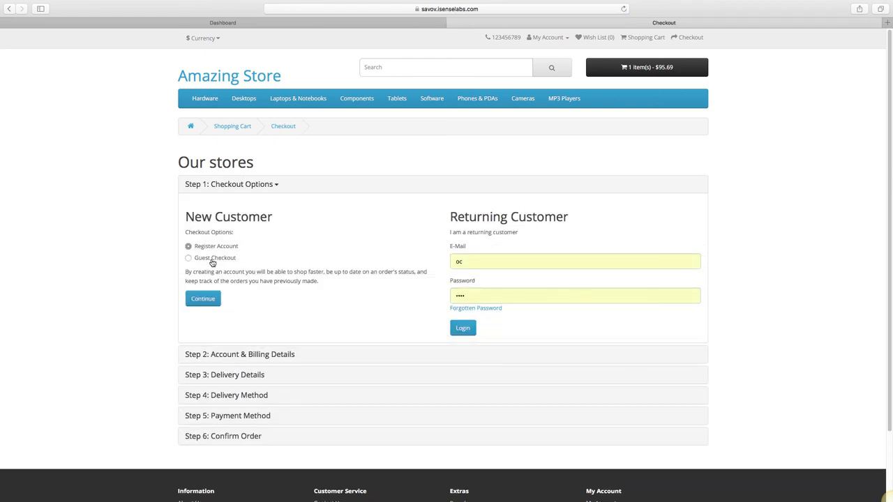
click(203, 298)
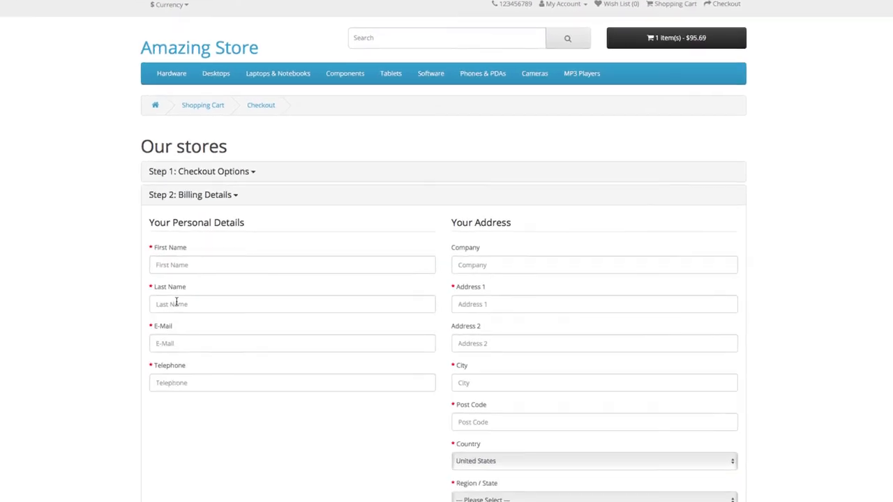
Keep United States as billing country and browse its Region / State choices.
scroll(down, 3)
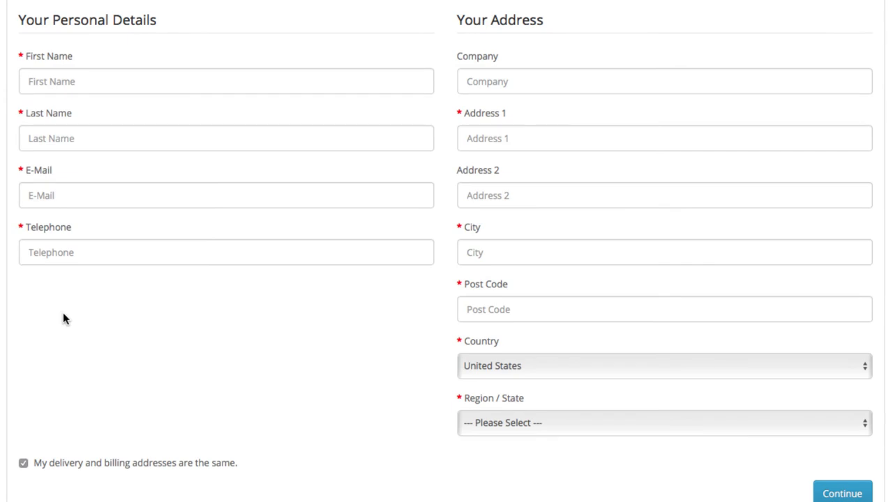
click(663, 366)
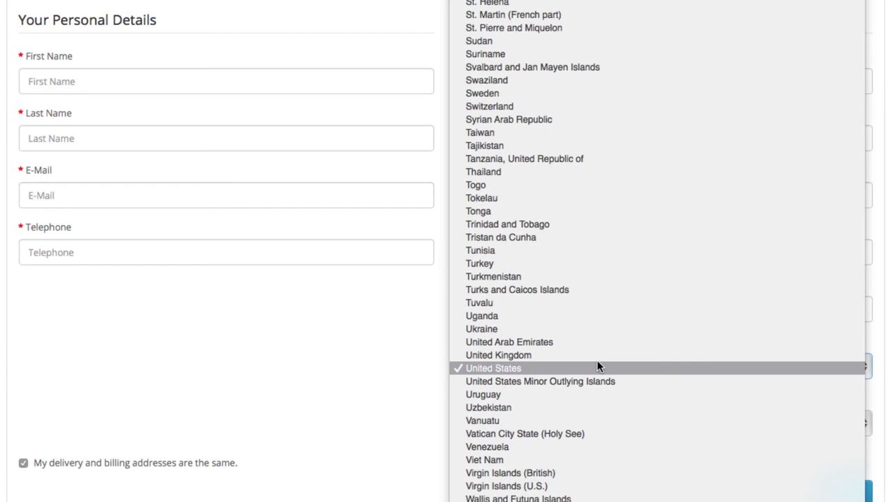
click(494, 368)
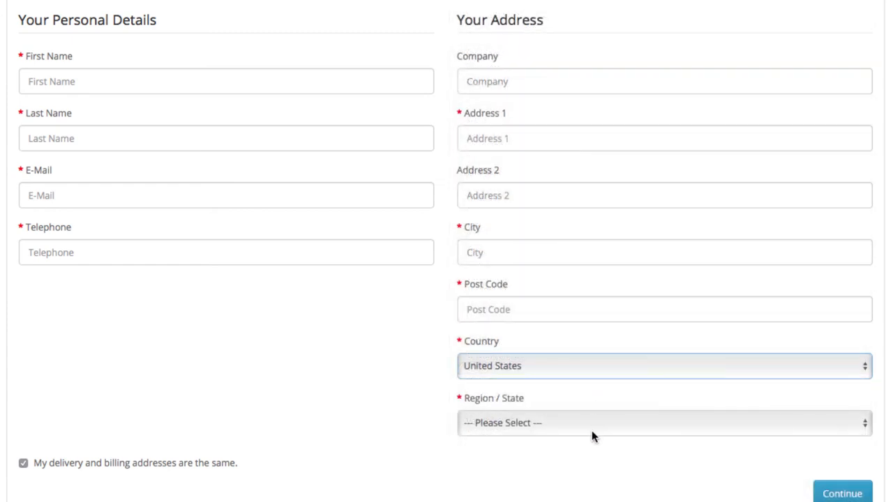
click(663, 423)
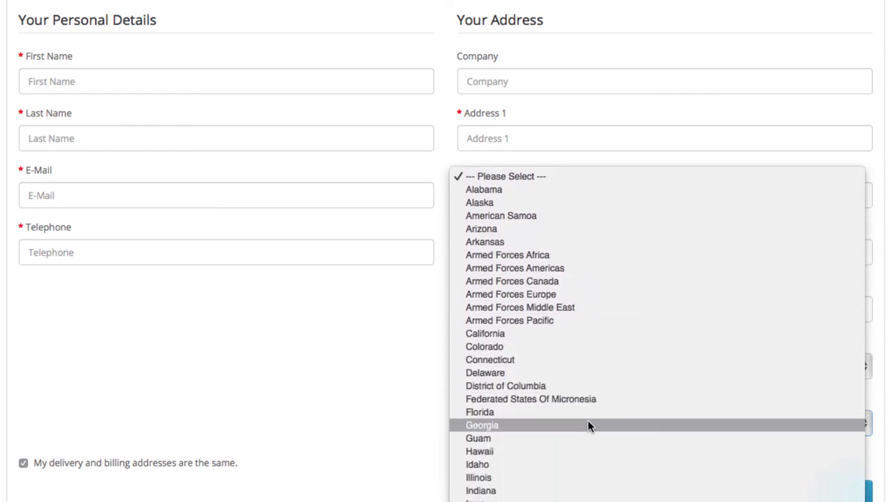
scroll(down, 3)
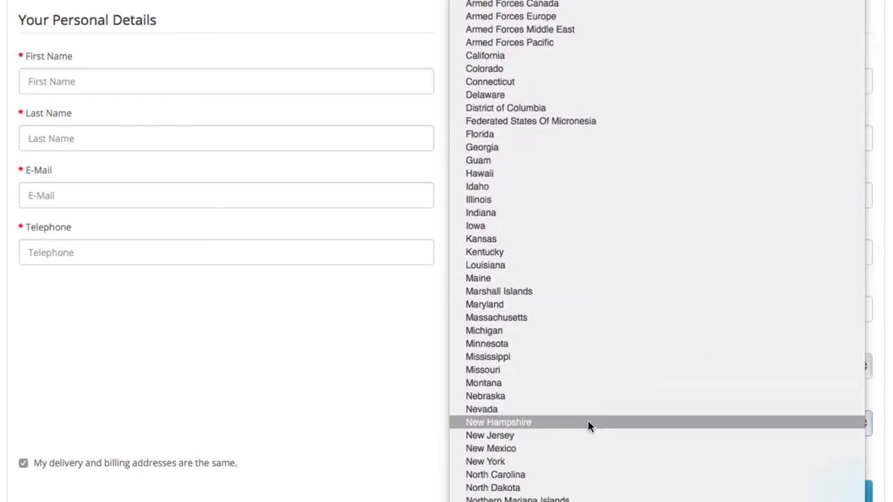
scroll(down, 3)
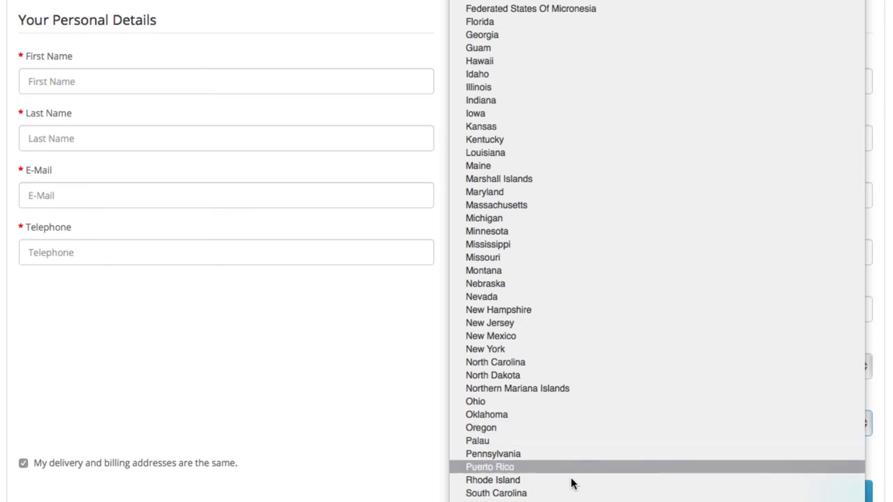